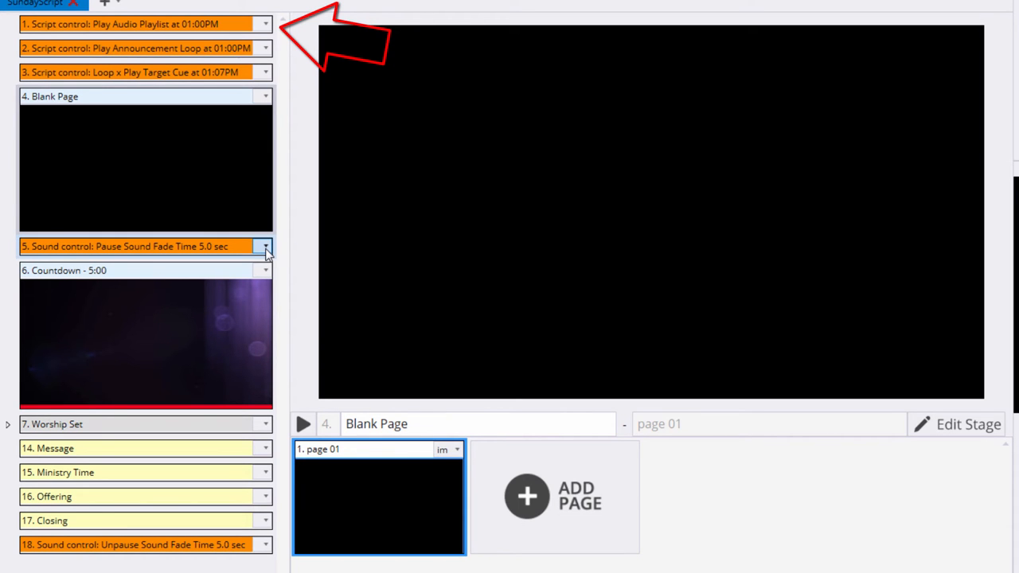
Show the options for cue 5, 'Sound control: Pause Sound' (all sounds, 5-second fade)
left_click(264, 246)
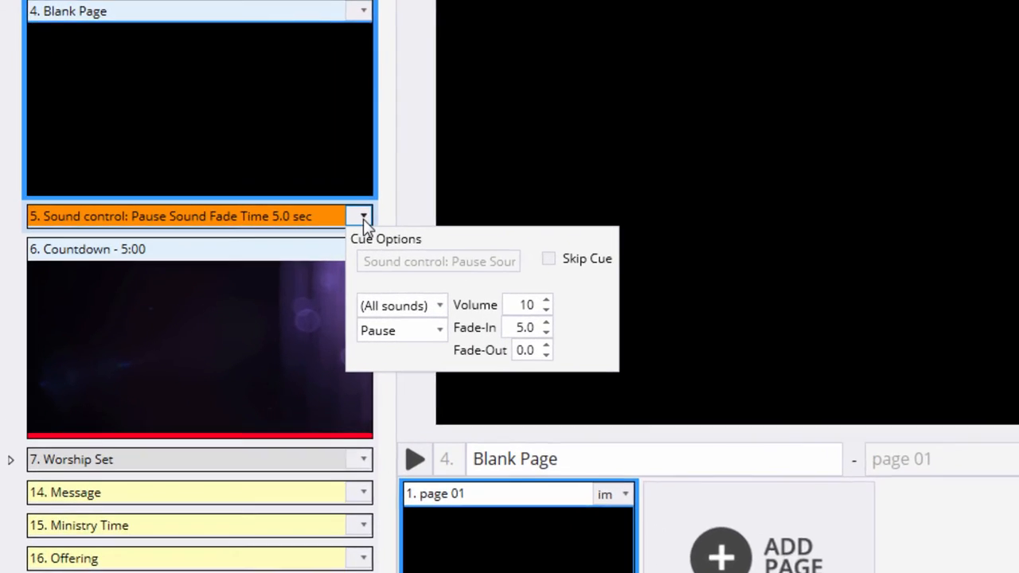